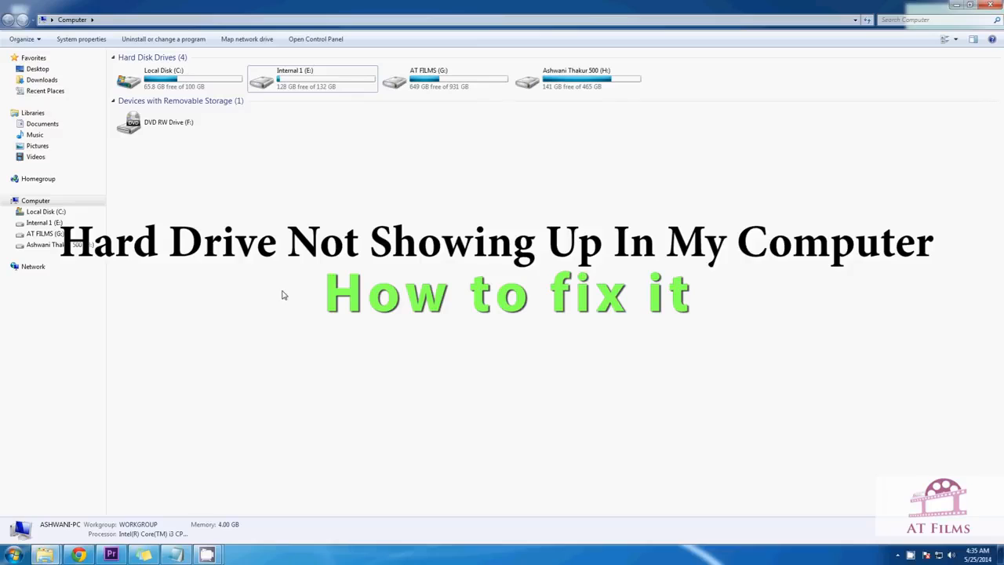
pyautogui.moveTo(187, 261)
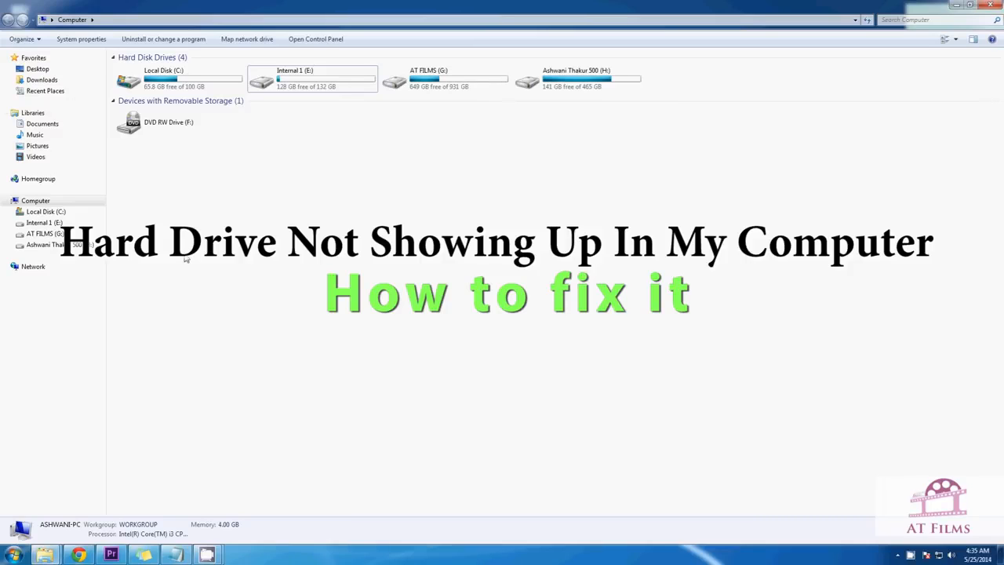
pyautogui.moveTo(957, 148)
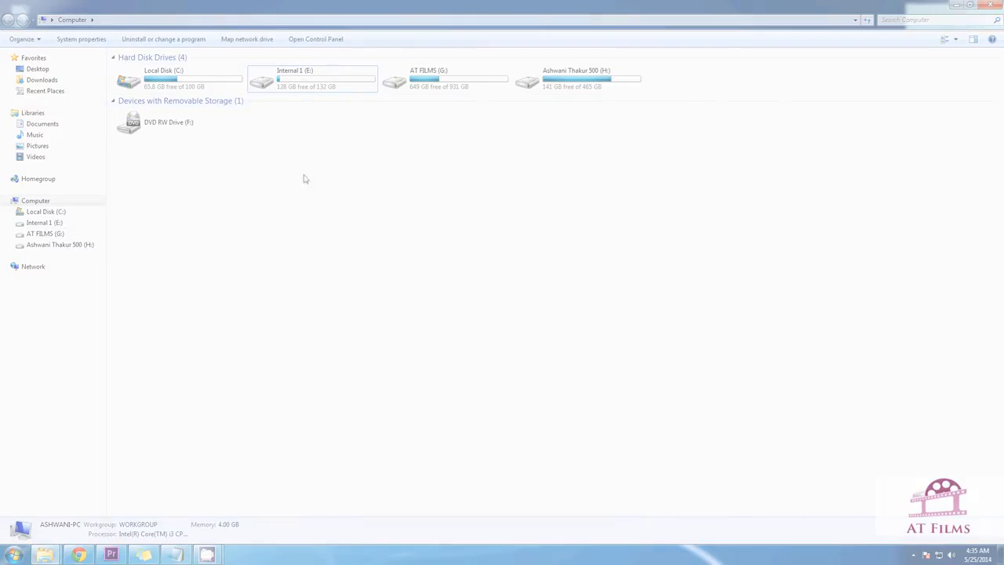
pyautogui.moveTo(613, 336)
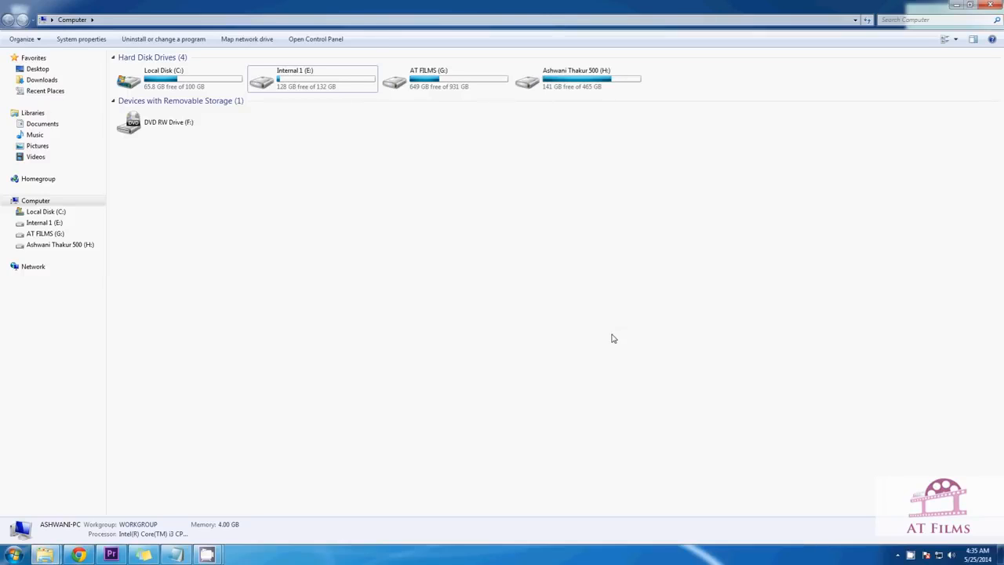
pyautogui.moveTo(348, 383)
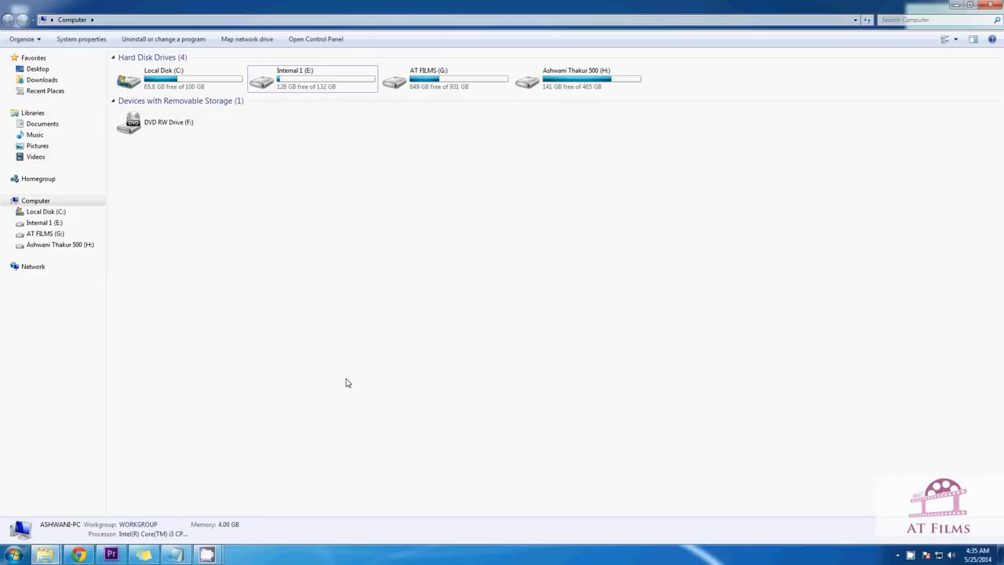
pyautogui.moveTo(286, 290)
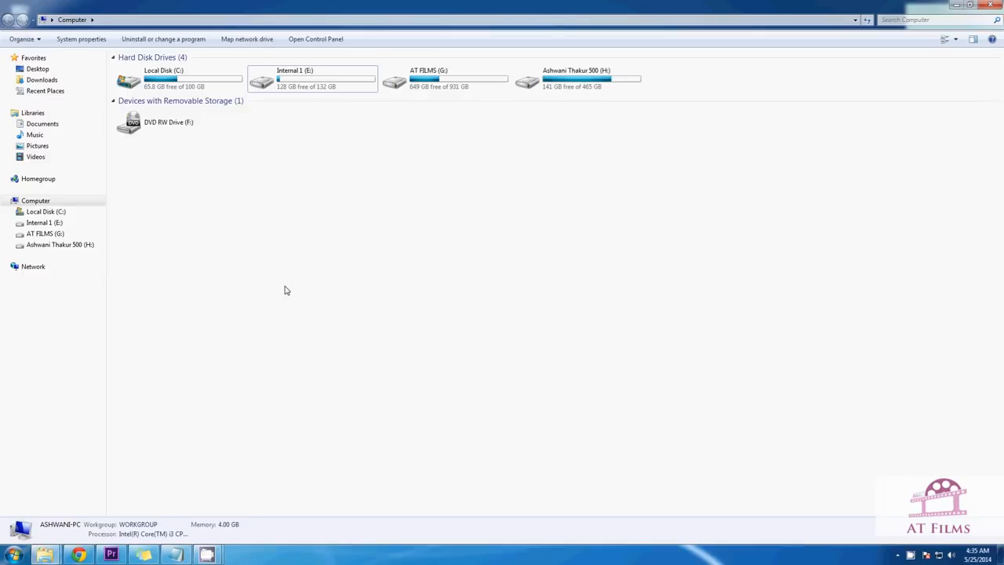
pyautogui.moveTo(284, 295)
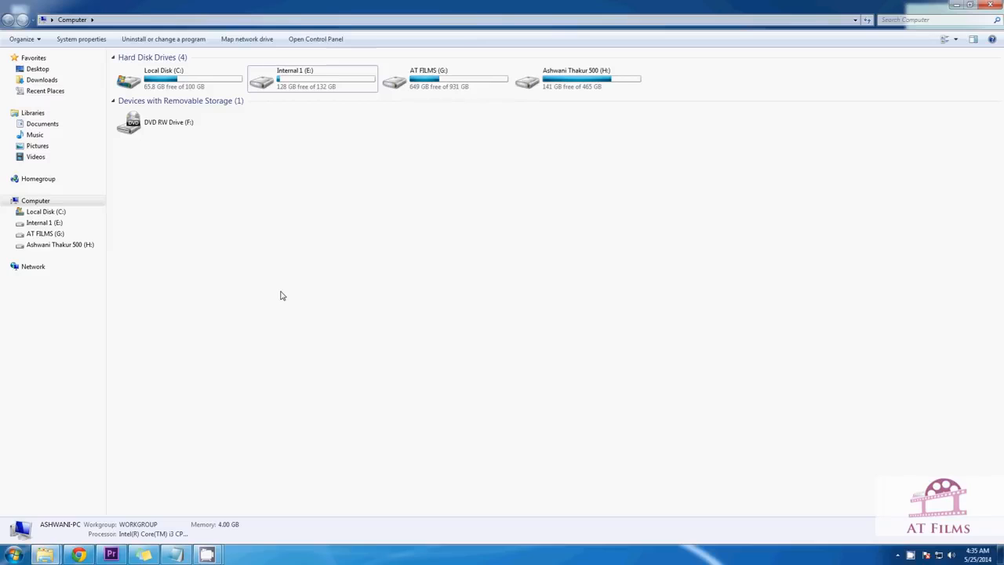
pyautogui.moveTo(240, 288)
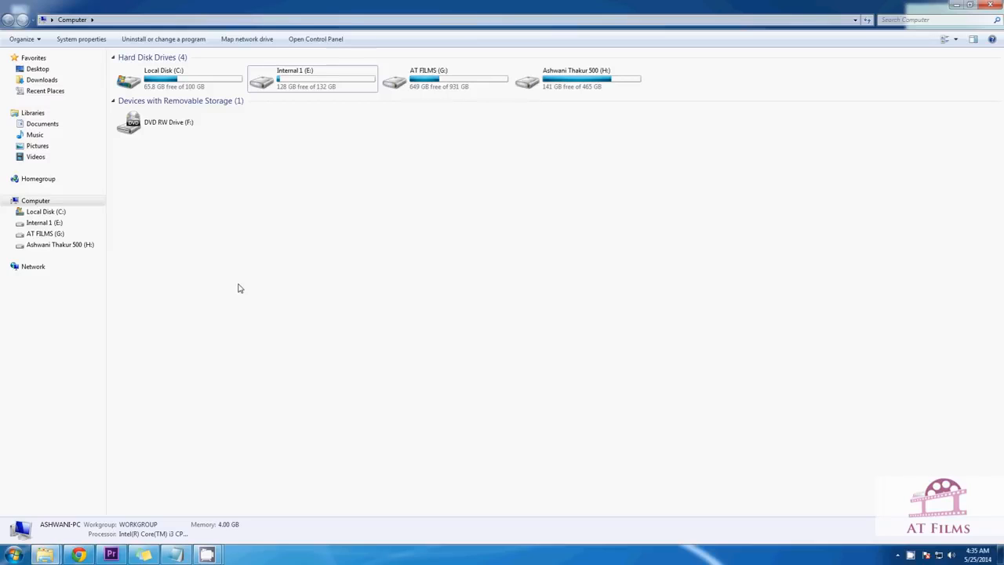
pyautogui.moveTo(77, 100)
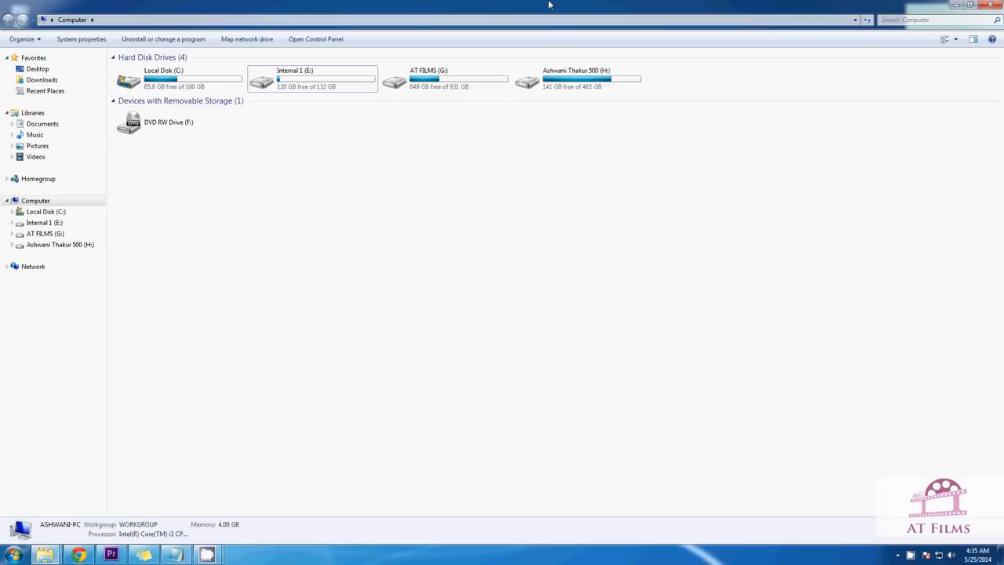
pyautogui.moveTo(938, 6)
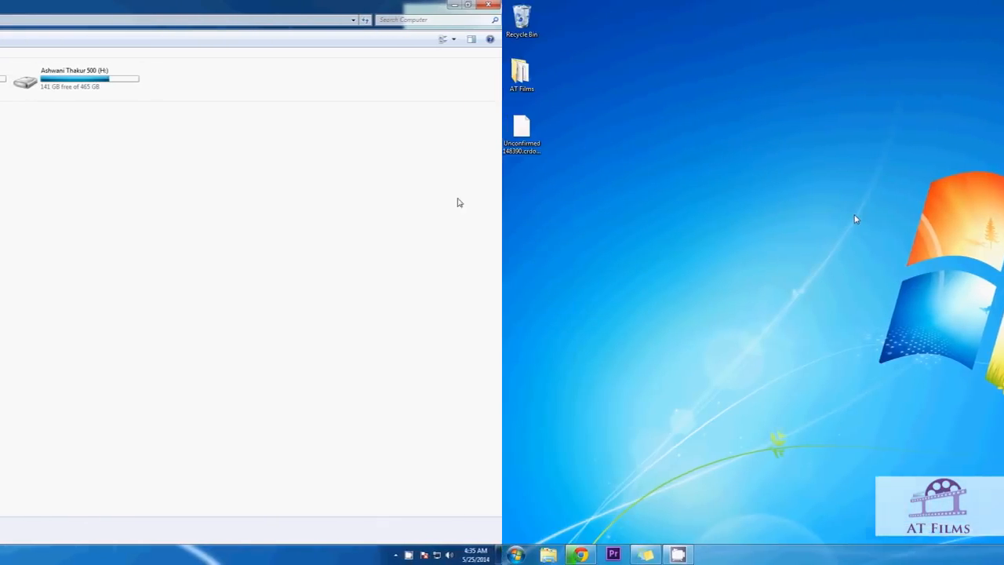
# Minimize Explorer and bring up the Start menu's Computer context menu with Manage
pyautogui.click(486, 5)
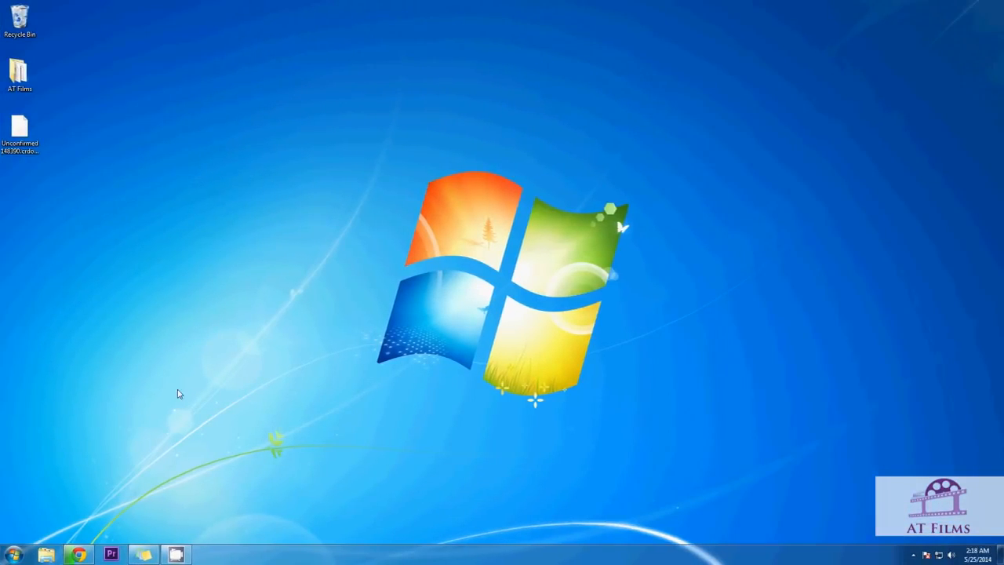
pyautogui.click(14, 555)
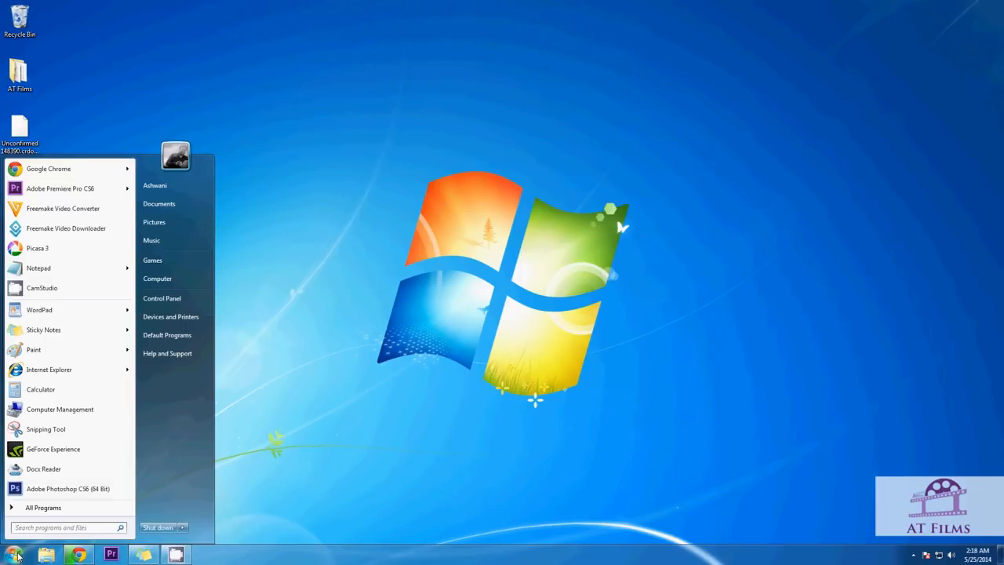
pyautogui.moveTo(157, 279)
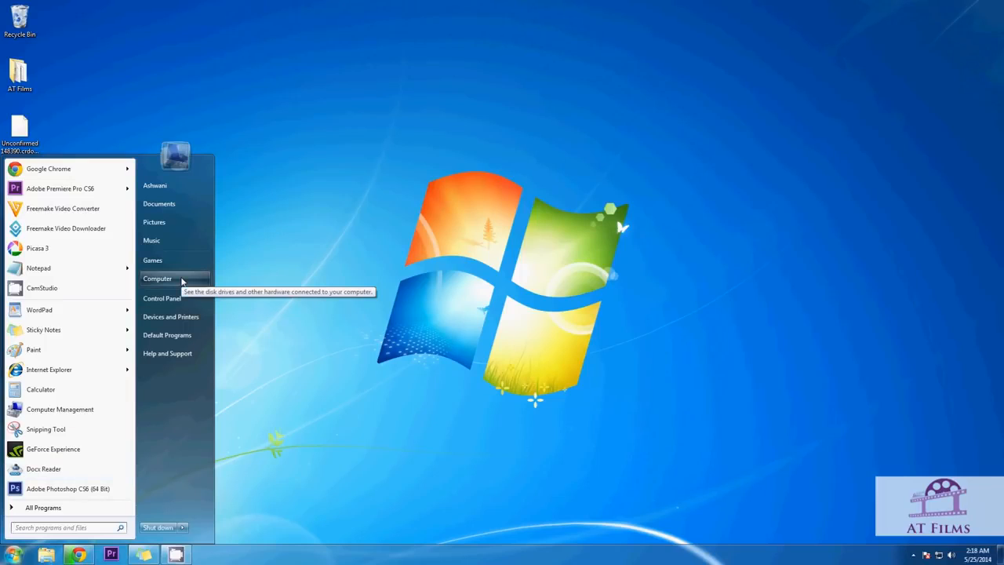
pyautogui.rightClick(157, 279)
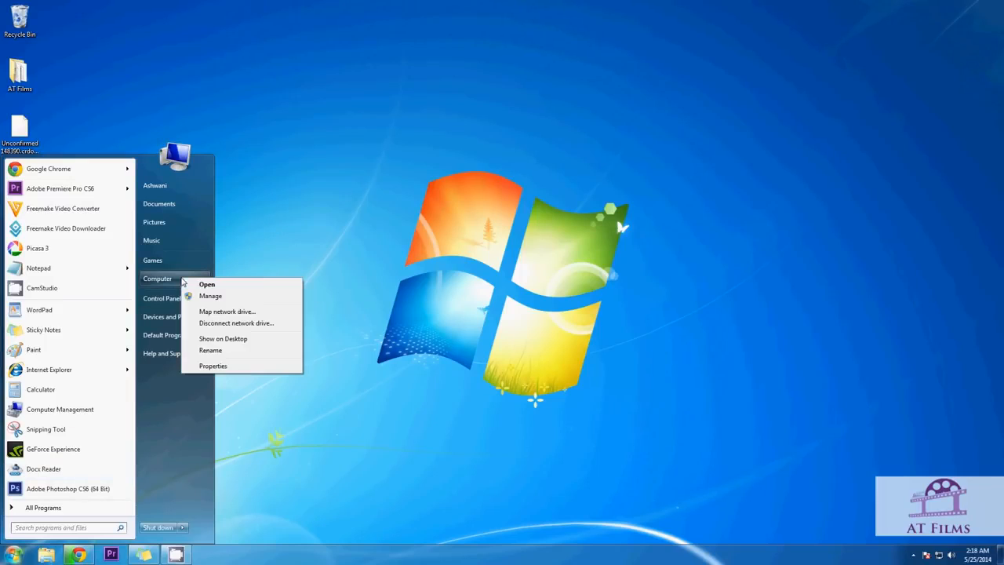
pyautogui.moveTo(211, 295)
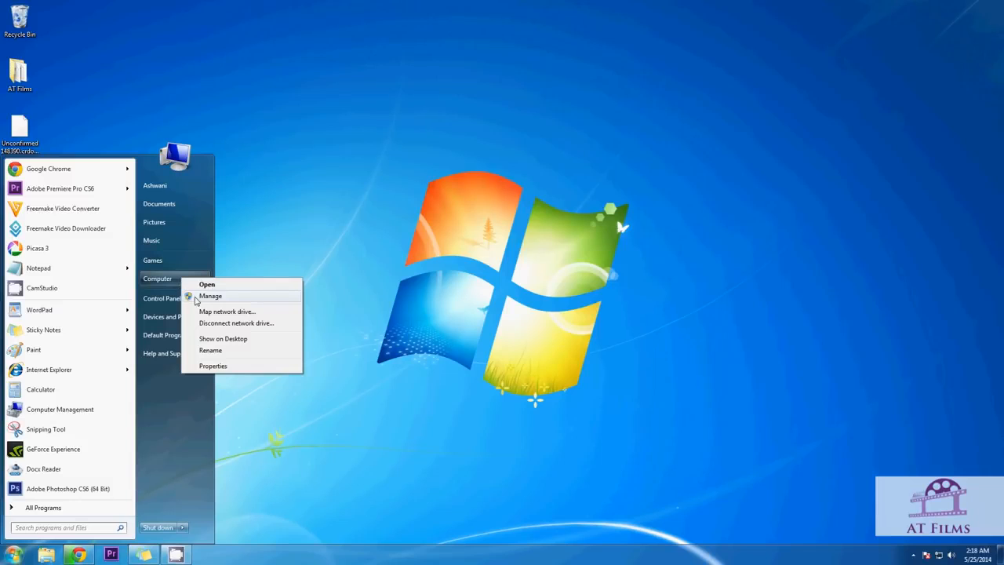
# Launch Computer Management and show Disk Management with Disk 0's 100 MB unallocated space
pyautogui.click(210, 295)
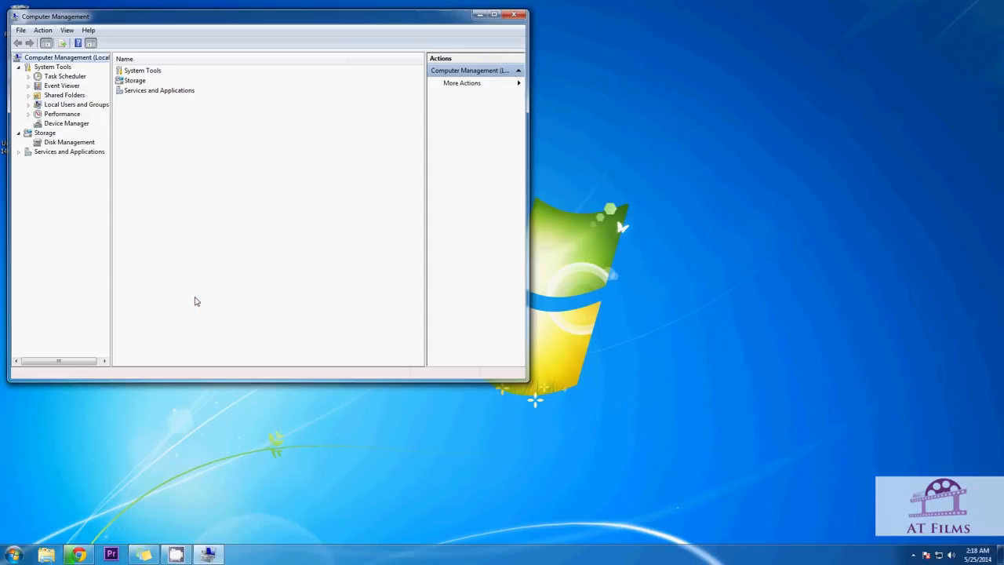
pyautogui.moveTo(202, 308)
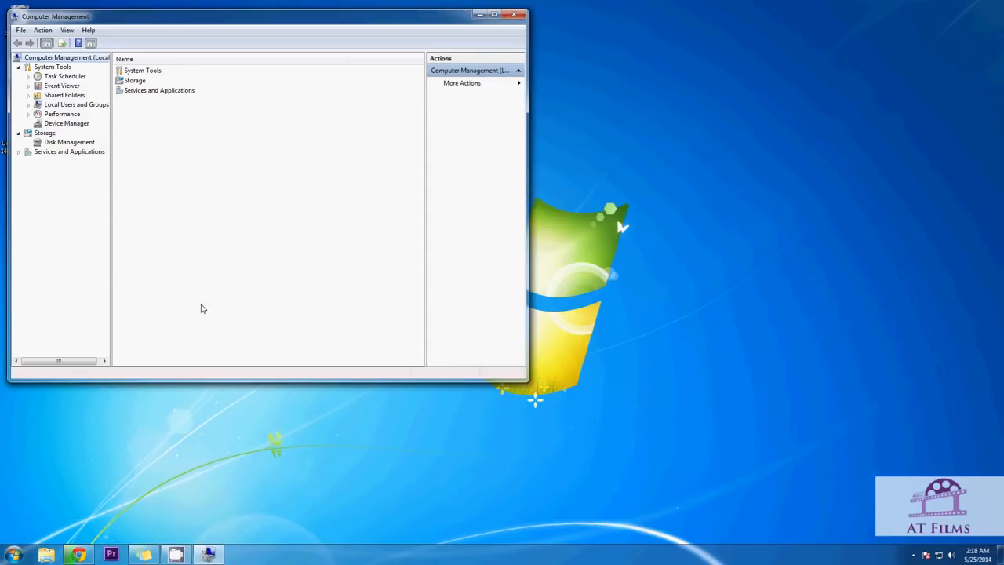
pyautogui.moveTo(91, 146)
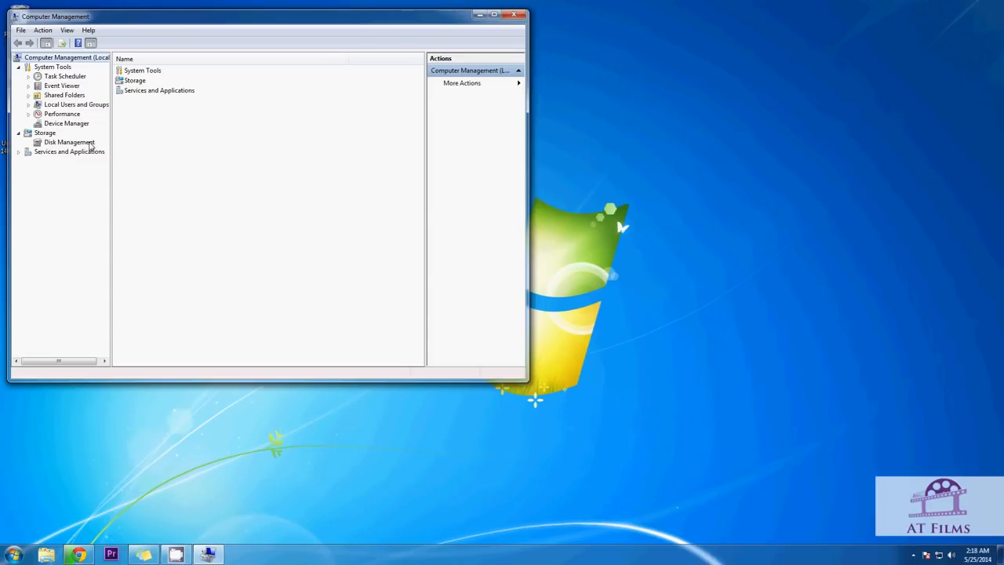
pyautogui.click(69, 142)
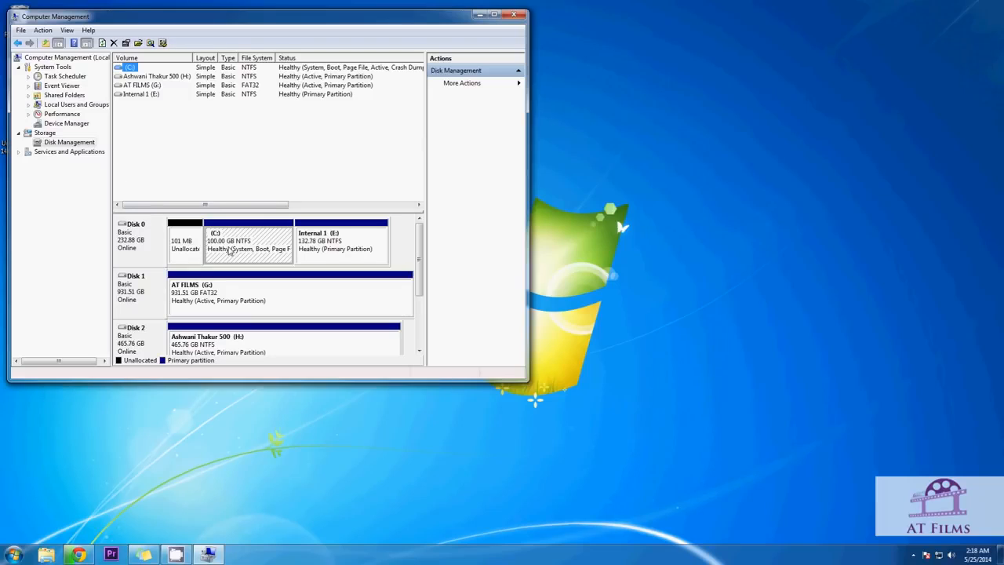
pyautogui.click(187, 243)
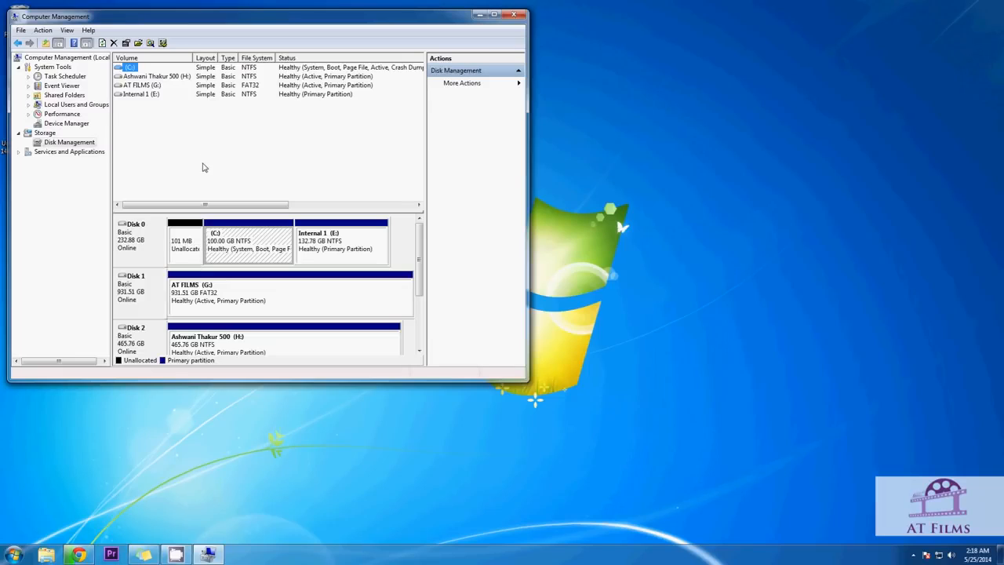
pyautogui.moveTo(185, 250)
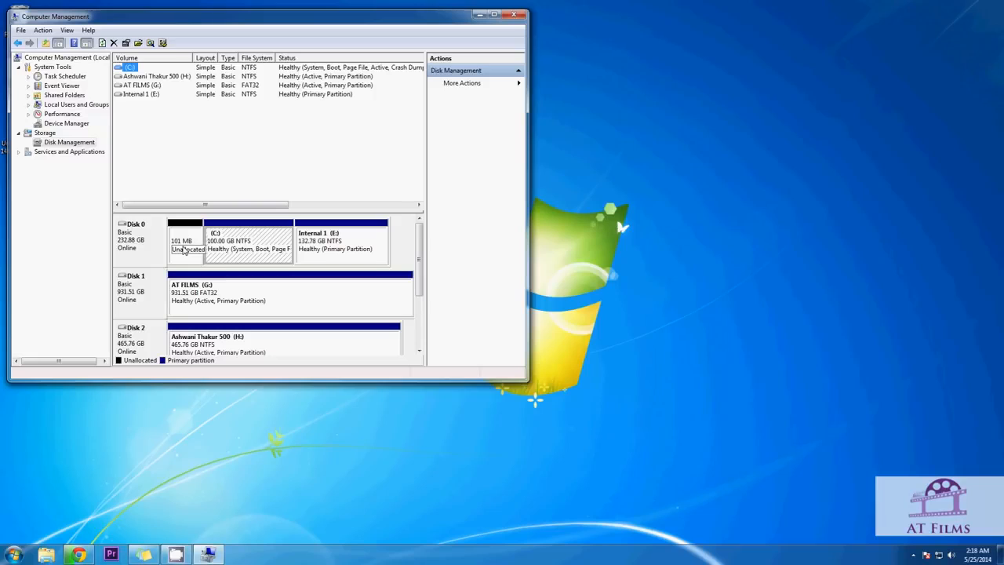
# Start the New Simple Volume Wizard on Disk 0's unallocated space and reach the size page
pyautogui.rightClick(187, 248)
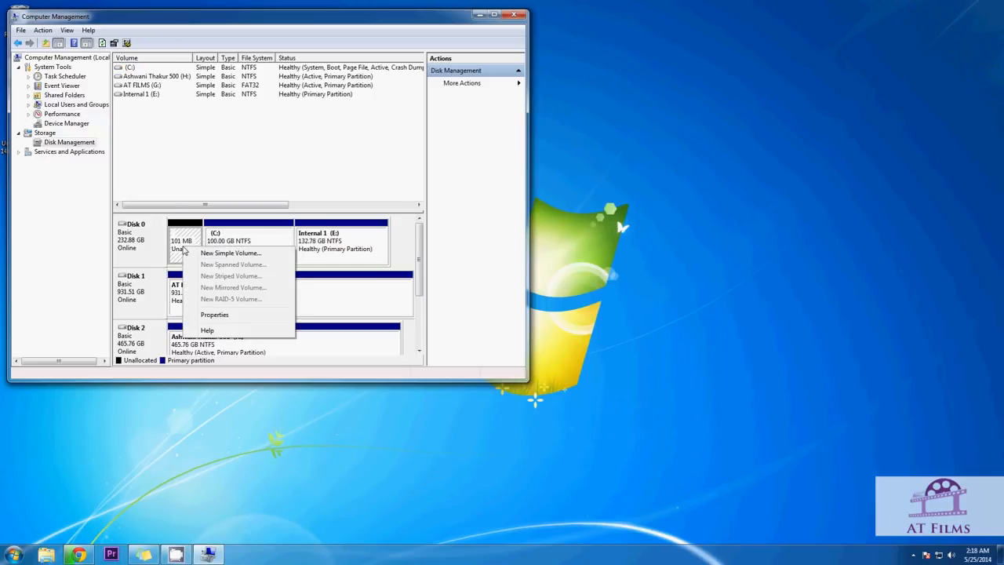
pyautogui.moveTo(233, 252)
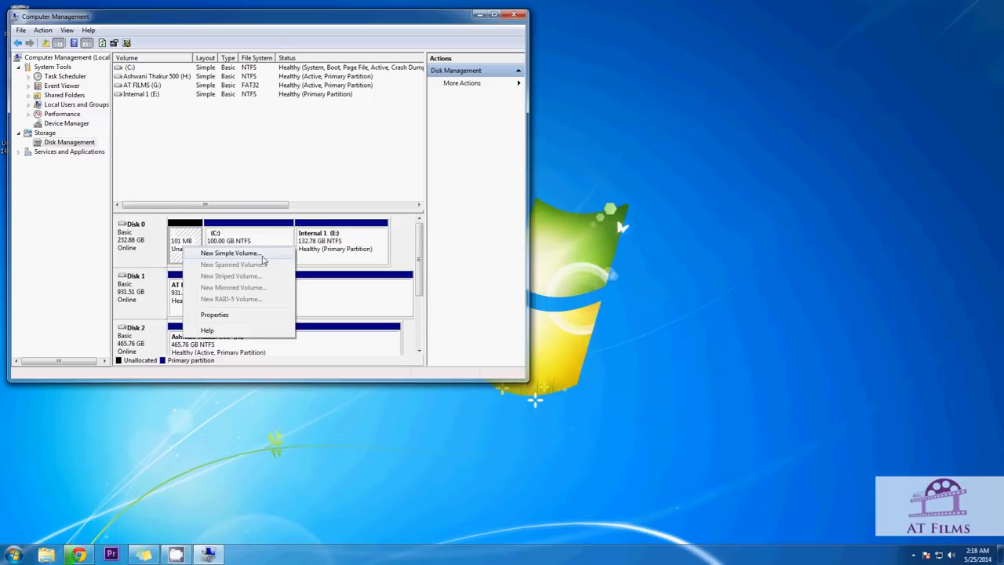
pyautogui.click(230, 253)
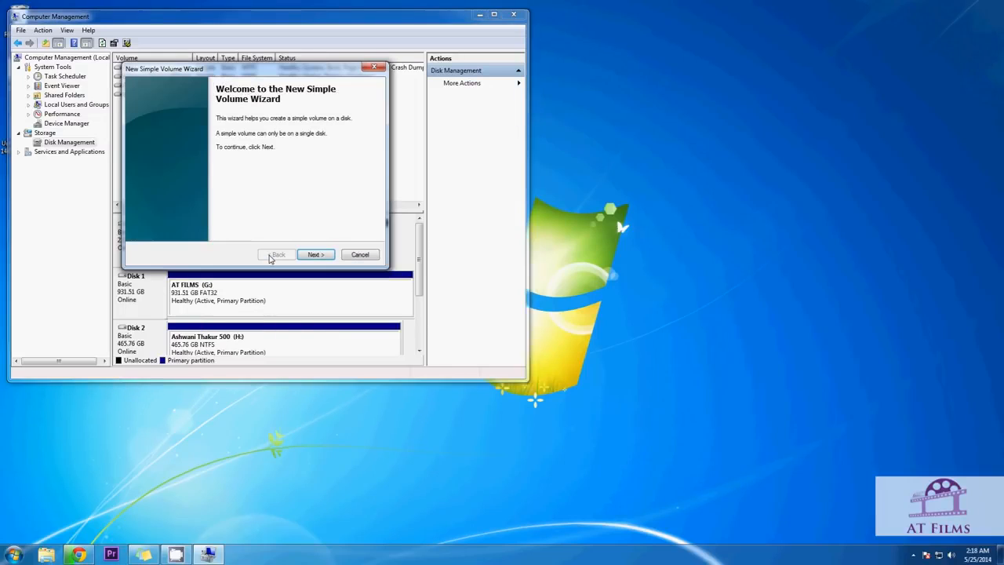
pyautogui.moveTo(315, 255)
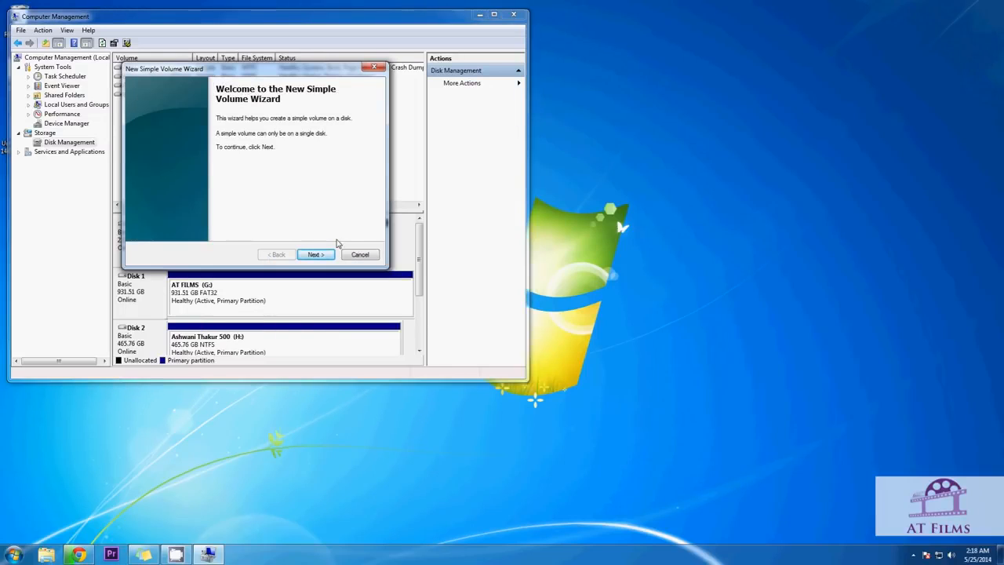
pyautogui.click(314, 255)
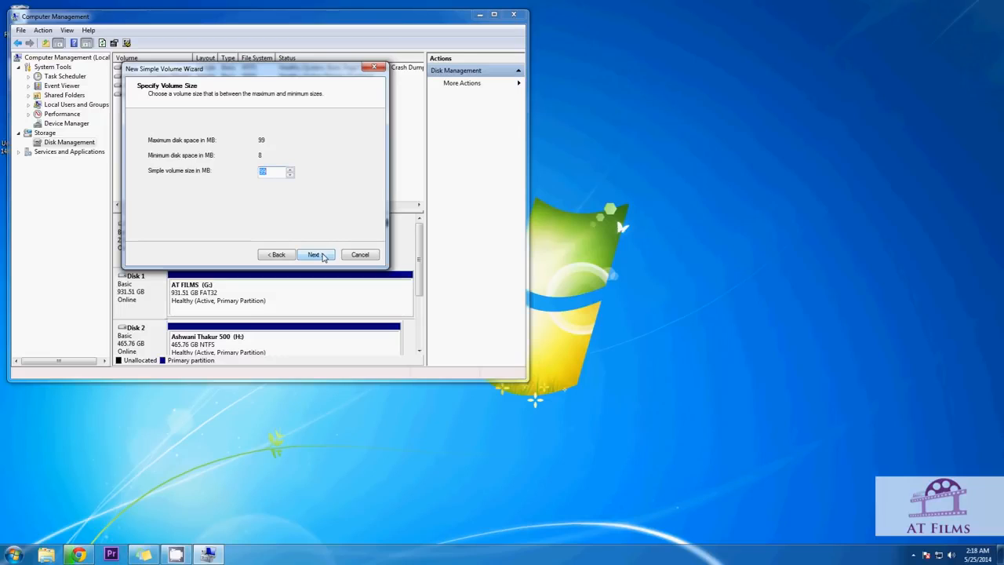
# Accept the default volume size and assign drive letter D
pyautogui.click(313, 255)
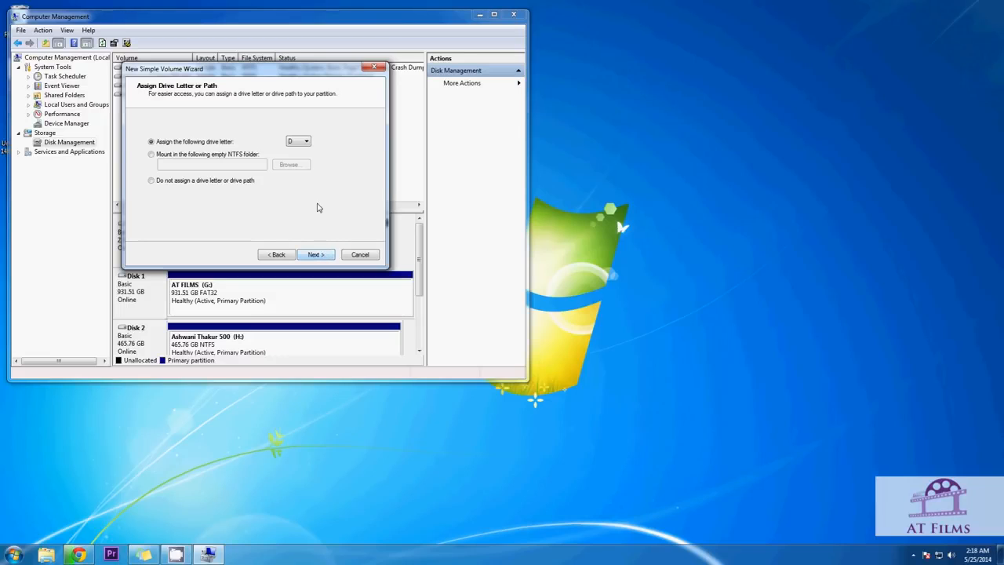
pyautogui.click(304, 141)
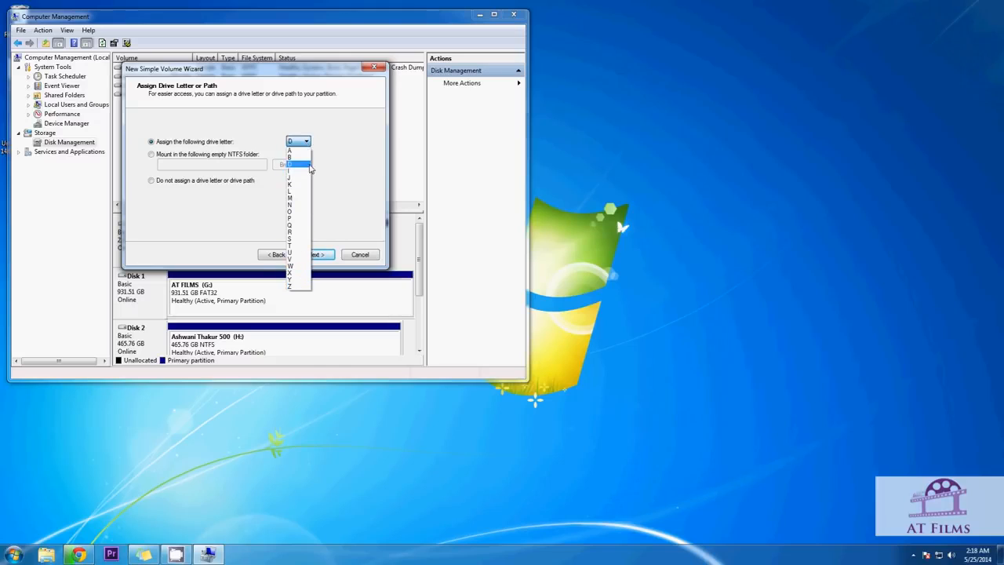
pyautogui.click(304, 141)
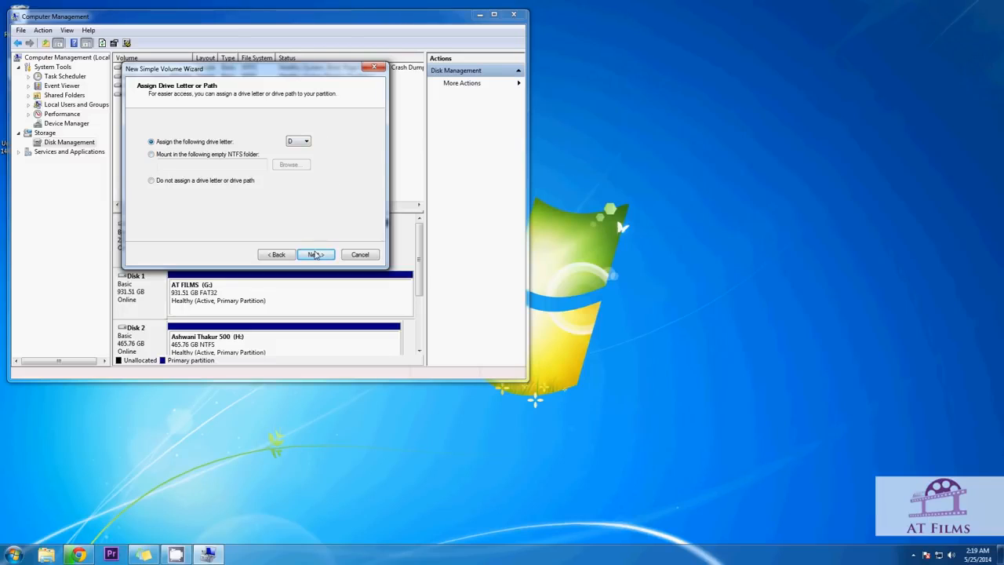
# Label the volume 'Internal drive' with NTFS quick format and reach the summary
pyautogui.click(313, 254)
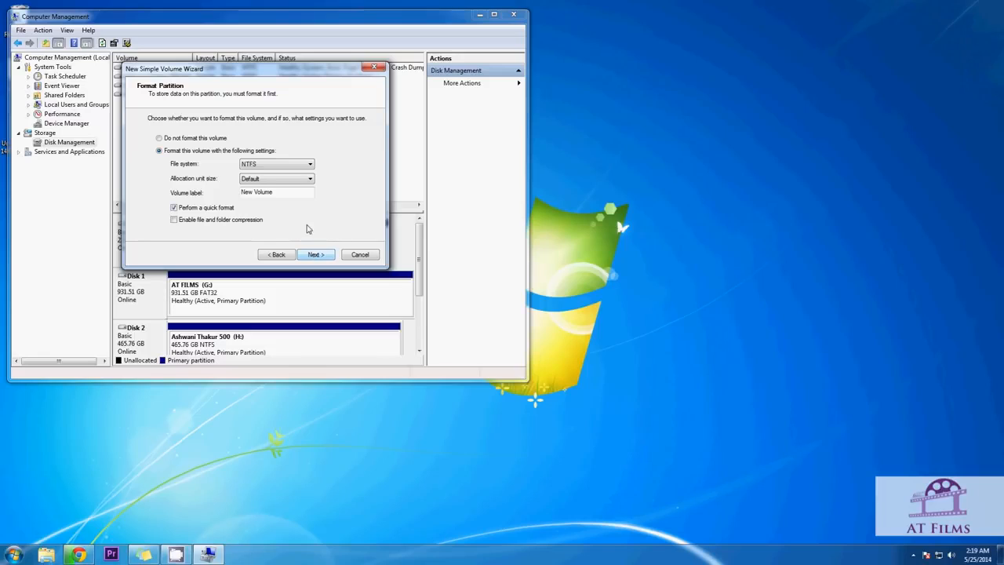
pyautogui.moveTo(306, 210)
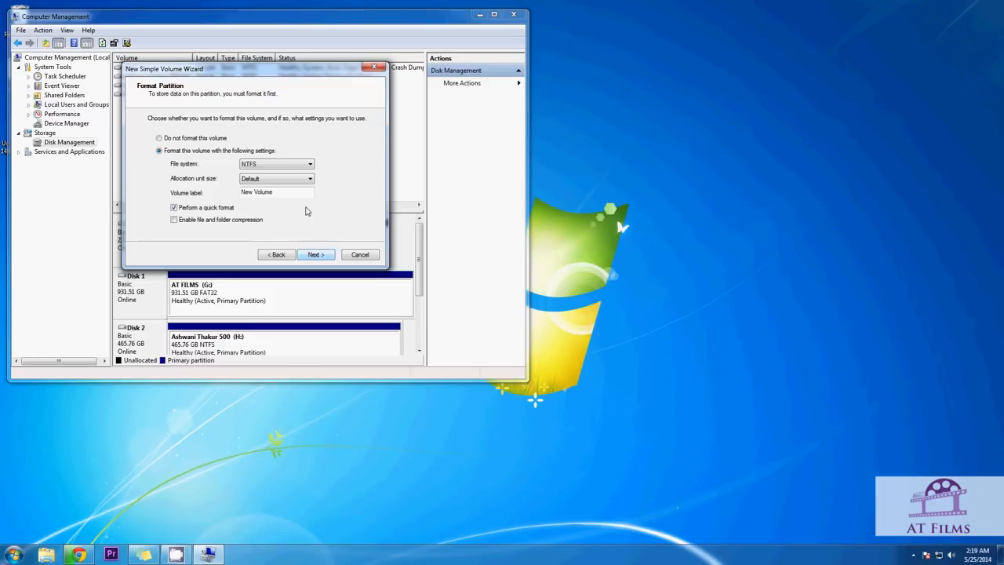
pyautogui.click(275, 191)
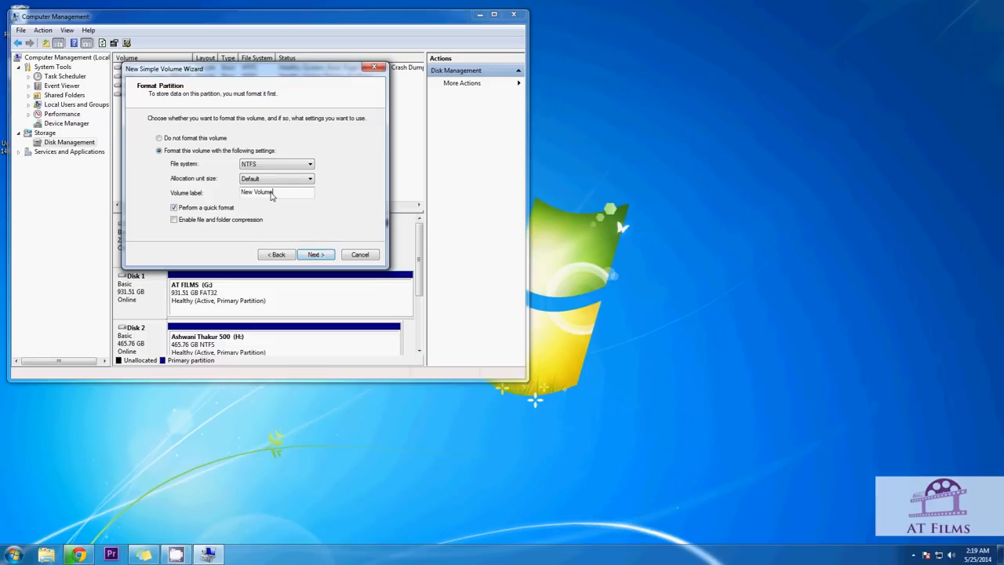
pyautogui.tripleClick(276, 192)
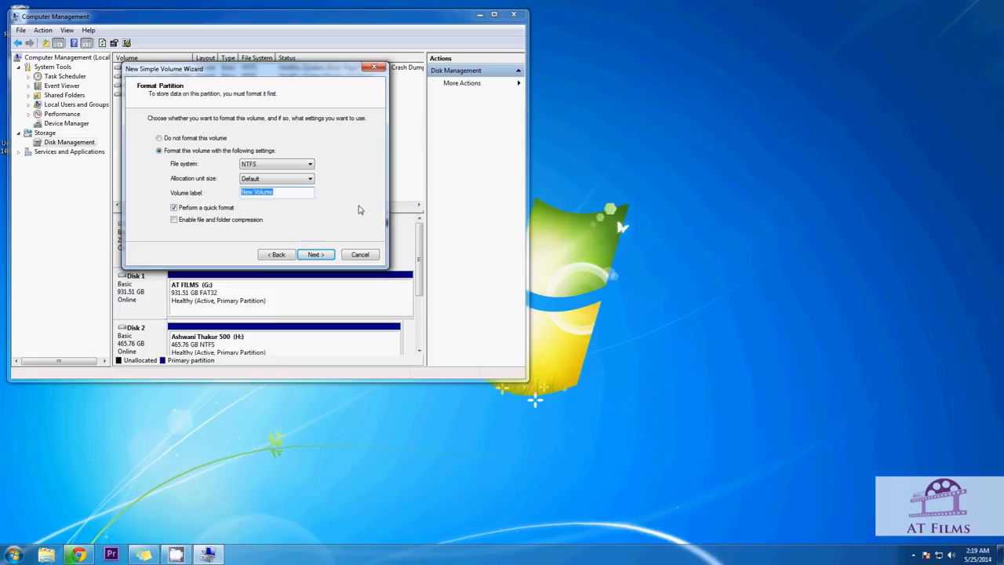
pyautogui.click(276, 192)
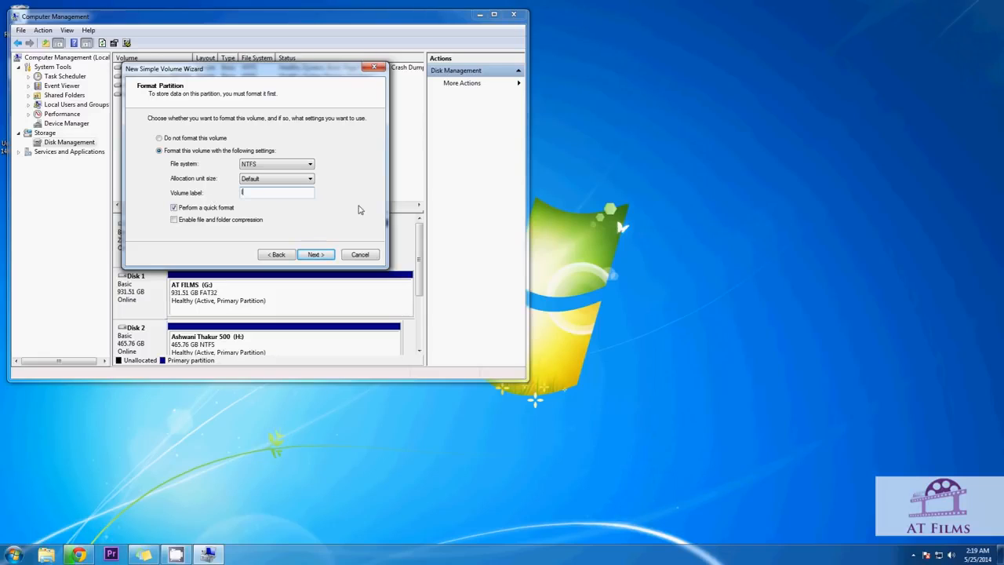
pyautogui.write('Internal drive')
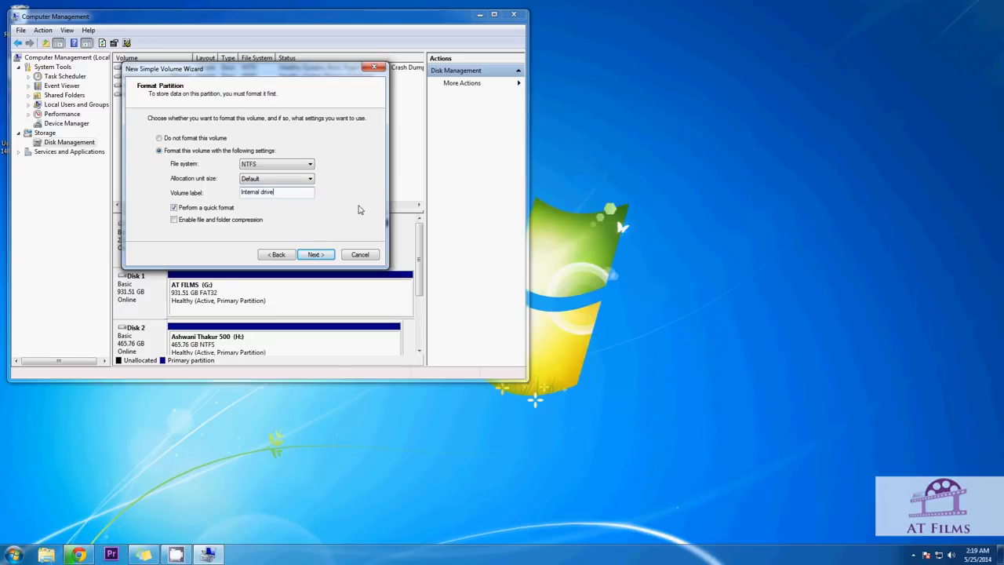
pyautogui.click(316, 255)
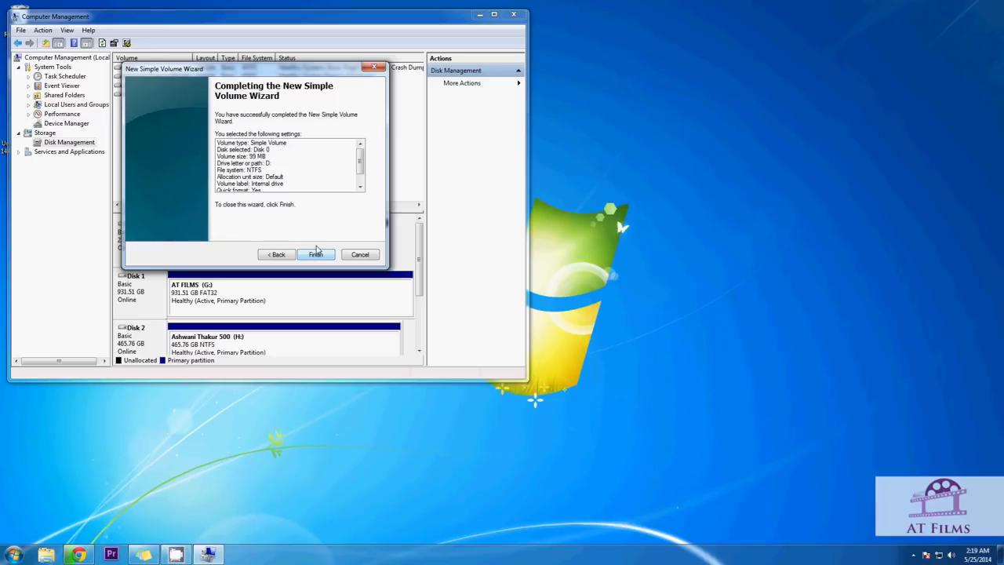
# Finish the wizard so the NTFS volume Internal drive (D:) is created on Disk 0
pyautogui.click(361, 185)
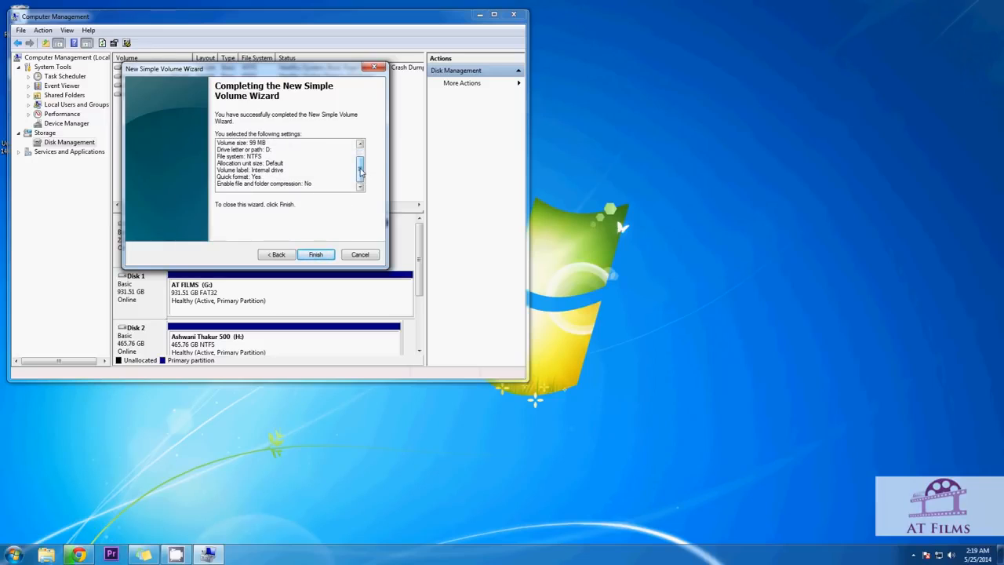
pyautogui.click(315, 254)
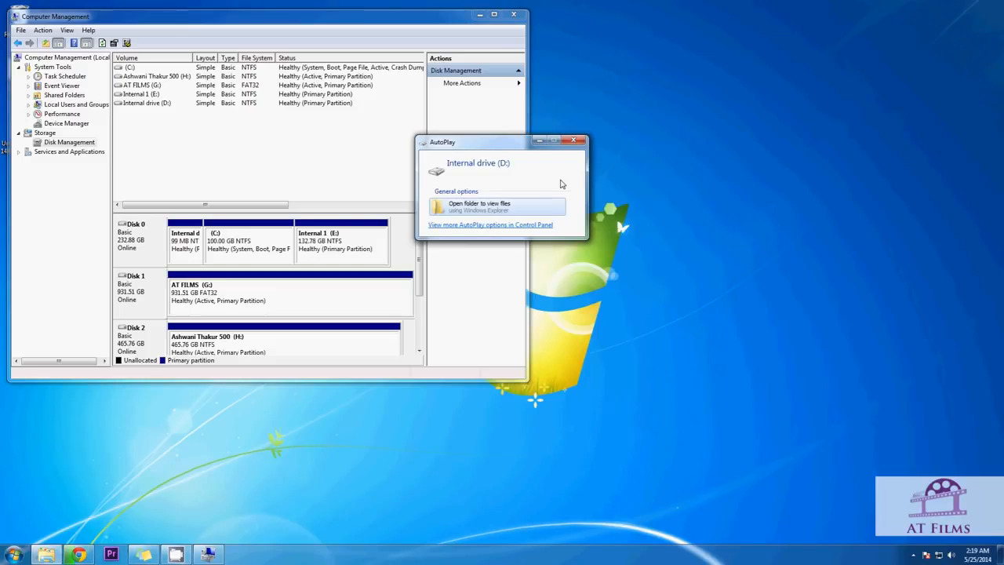
# View Internal drive (D:) among the hard disk drives in Explorer's Computer window
pyautogui.click(480, 207)
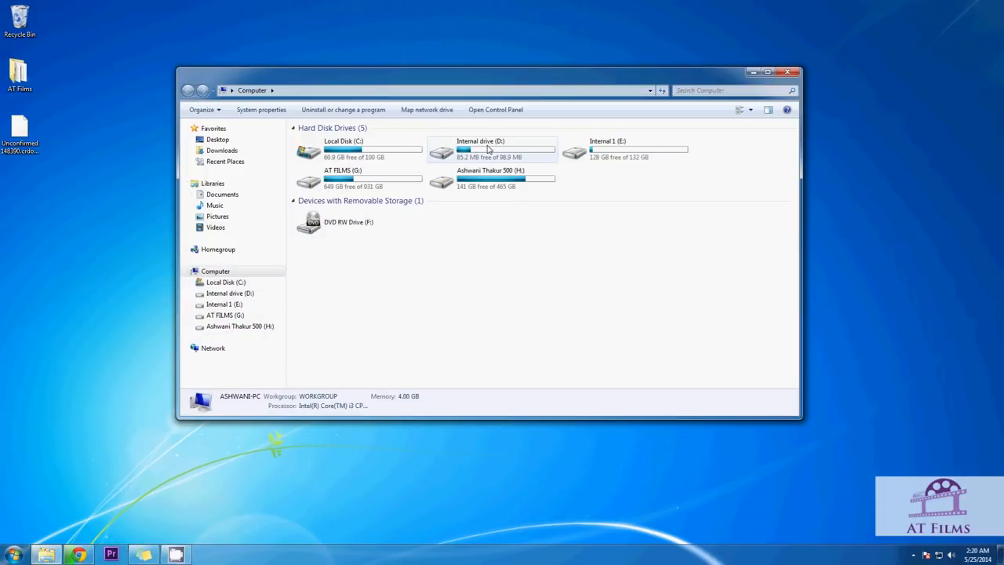
pyautogui.moveTo(510, 154)
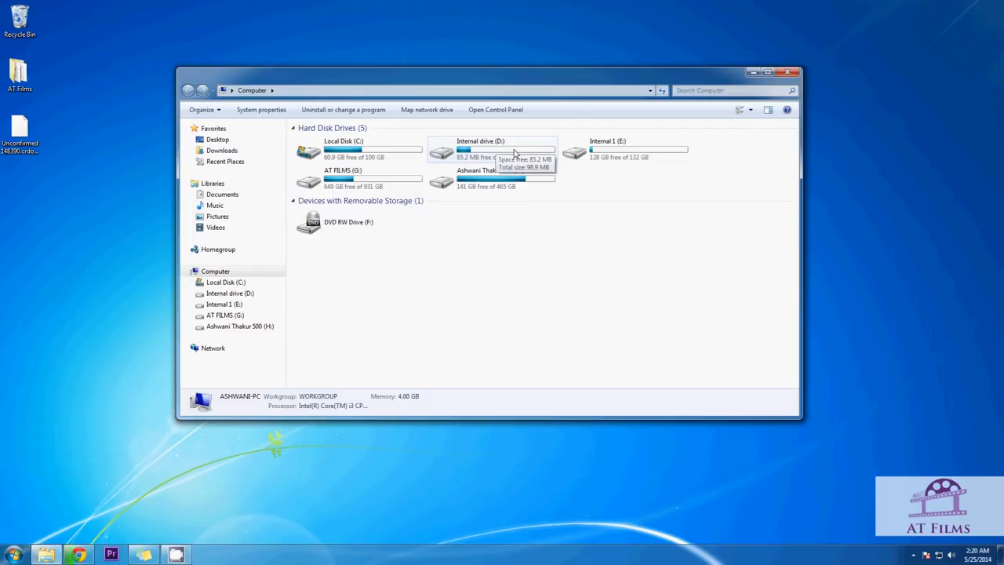
pyautogui.moveTo(670, 323)
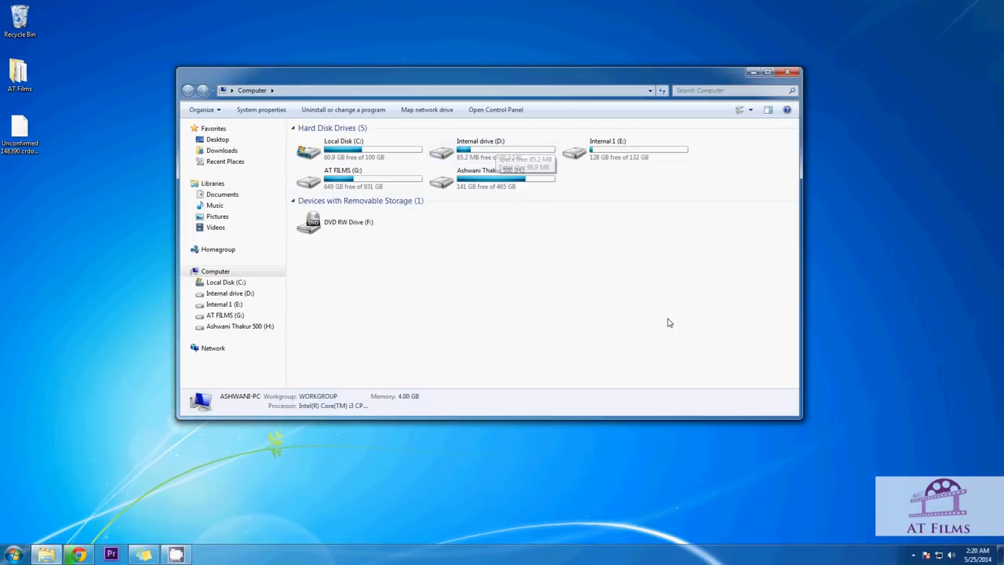